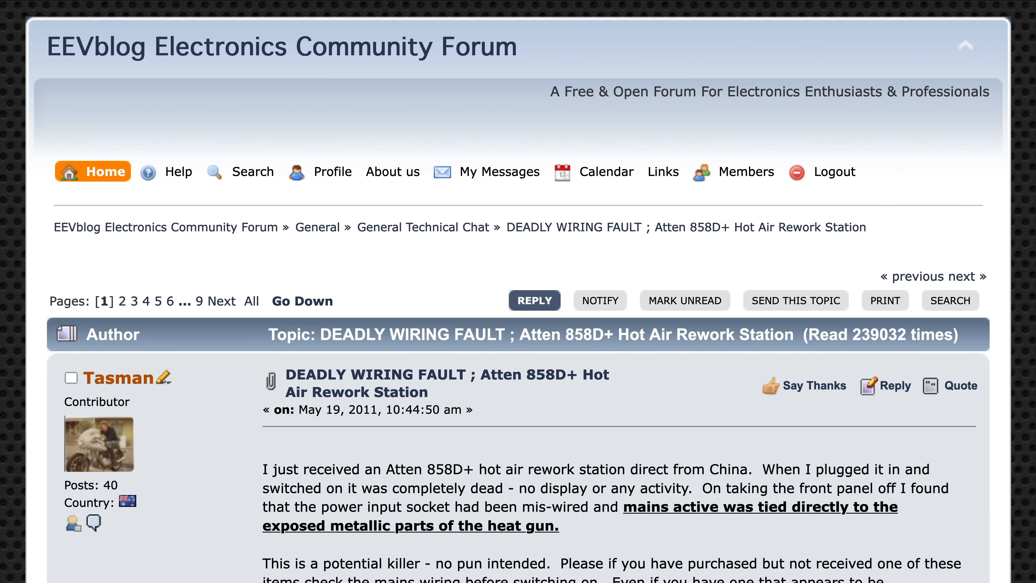
scroll(down, 3)
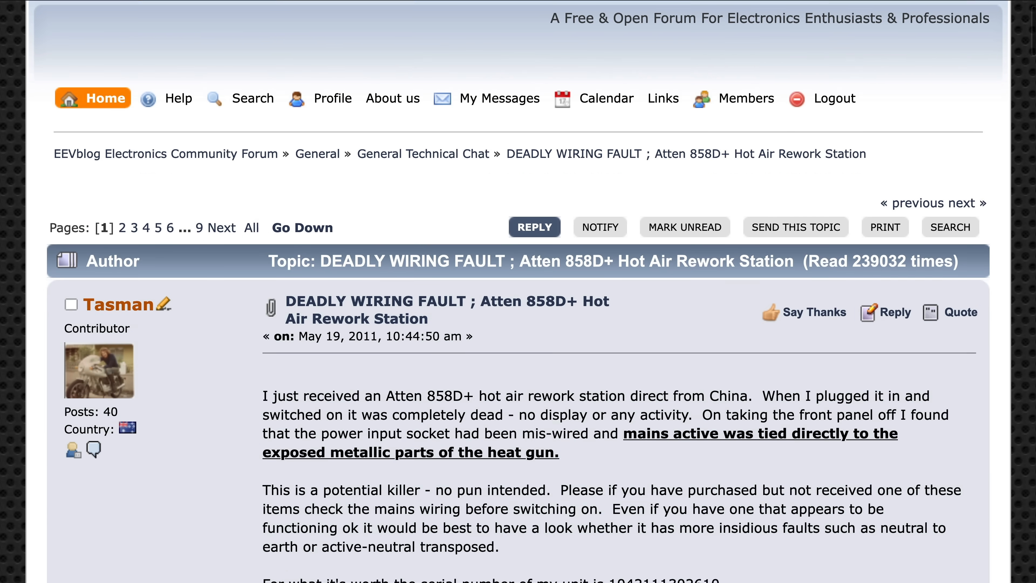
scroll(down, 3)
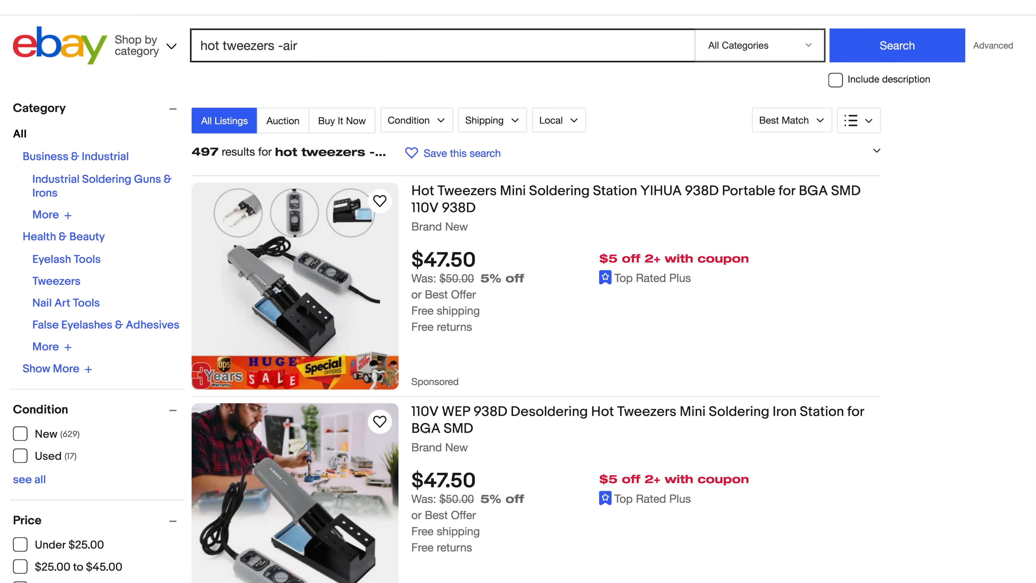
scroll(down, 3)
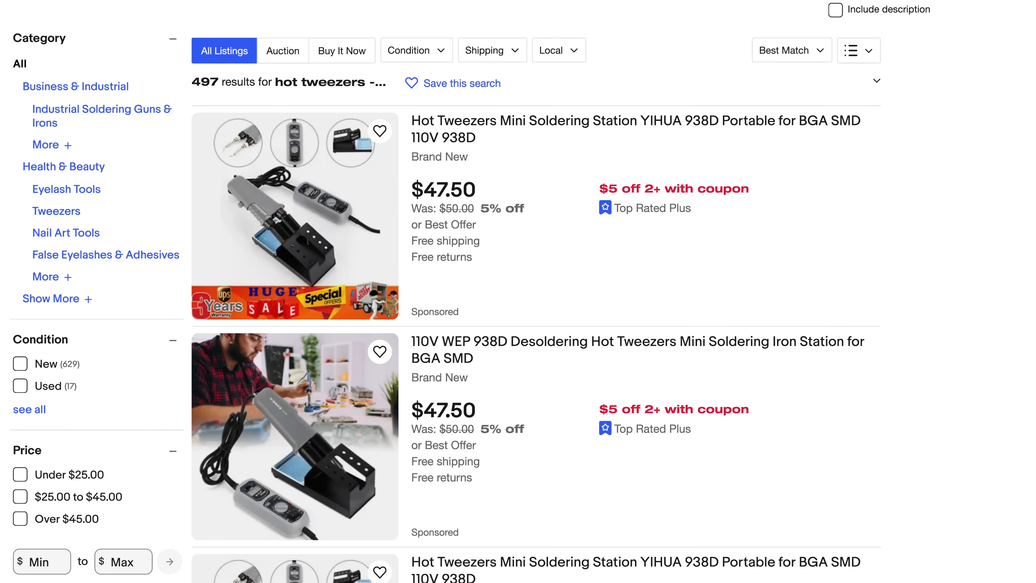
scroll(down, 3)
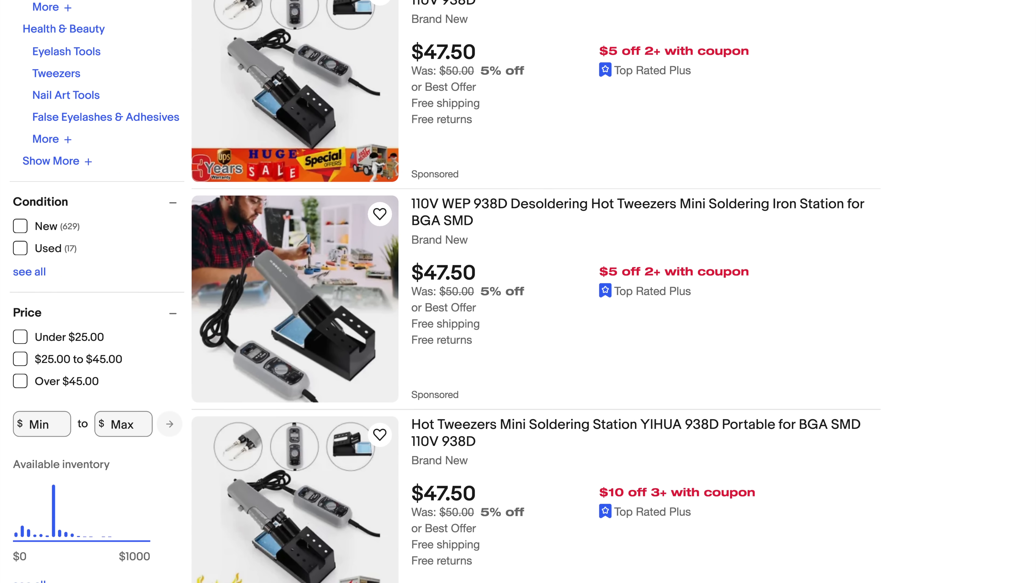
scroll(down, 3)
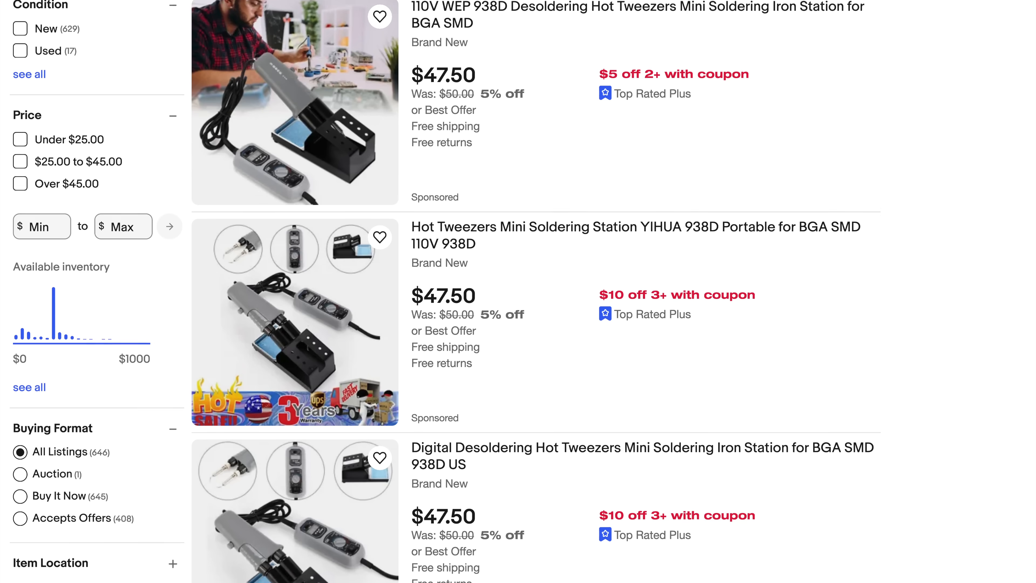
scroll(down, 3)
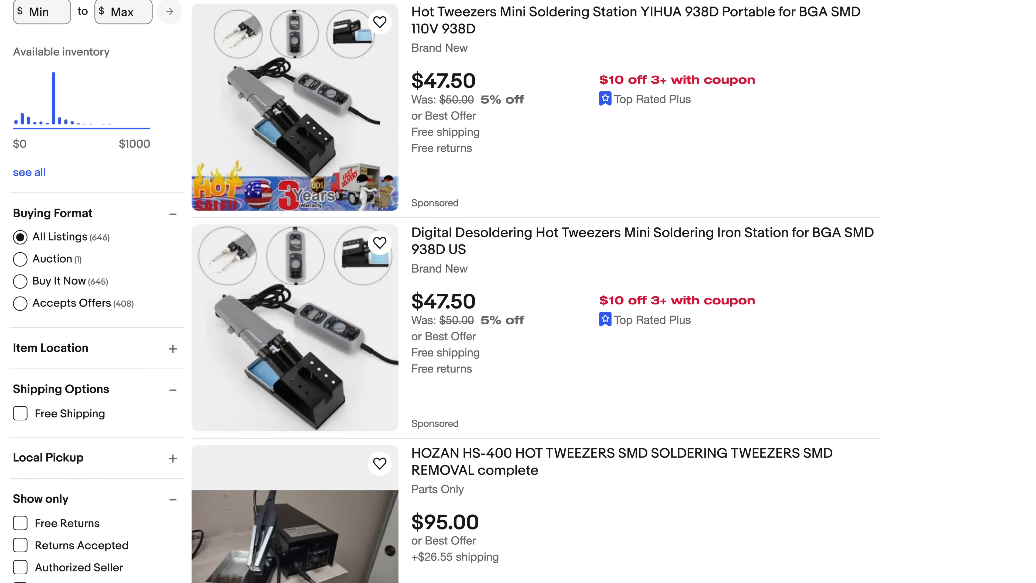
scroll(down, 3)
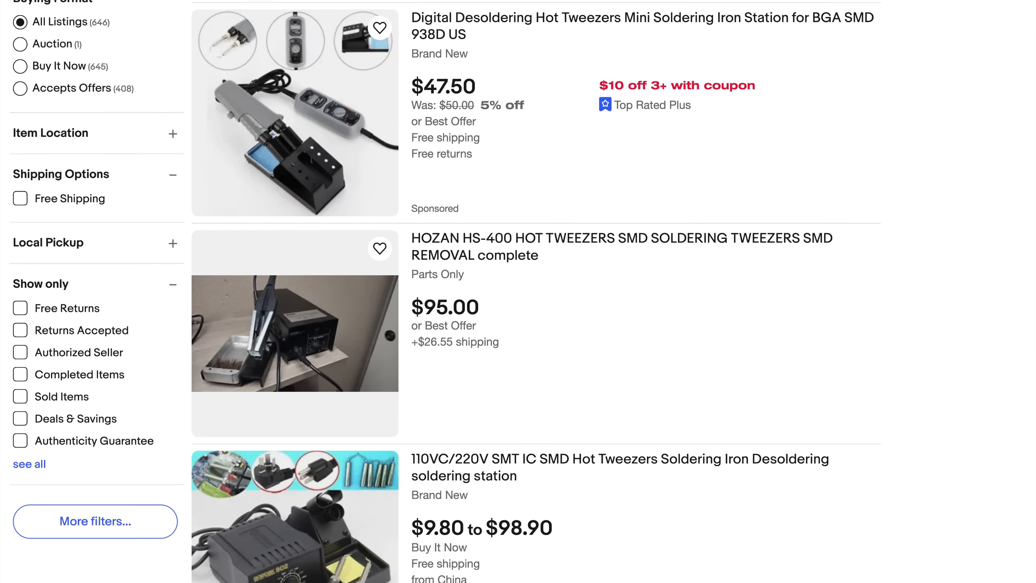